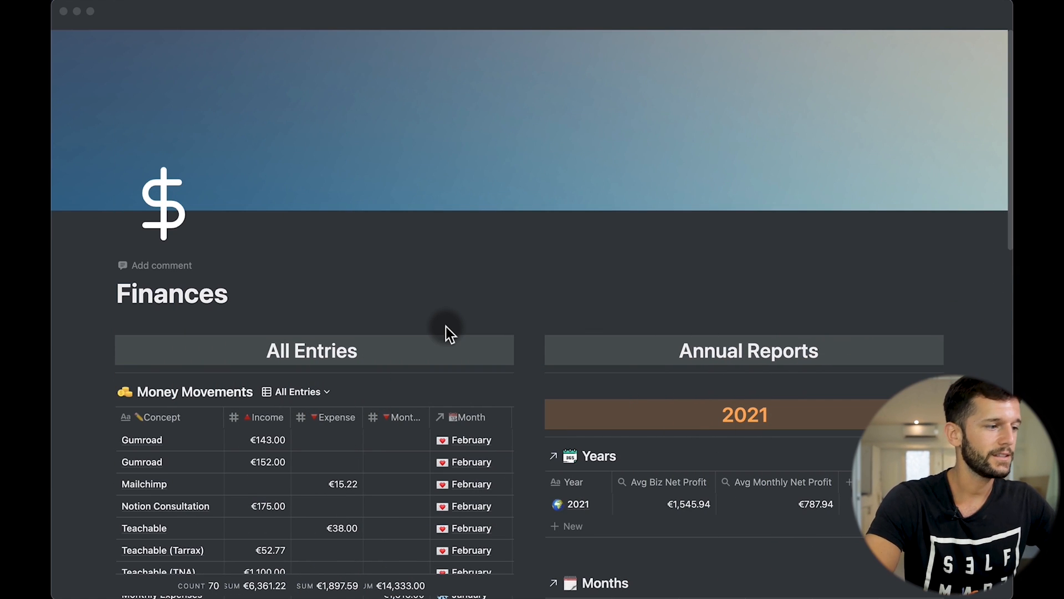
Review the Gumroad entry's Business options, then expand the Finances toggle to show 2020 and 2021
scroll("down", 3)
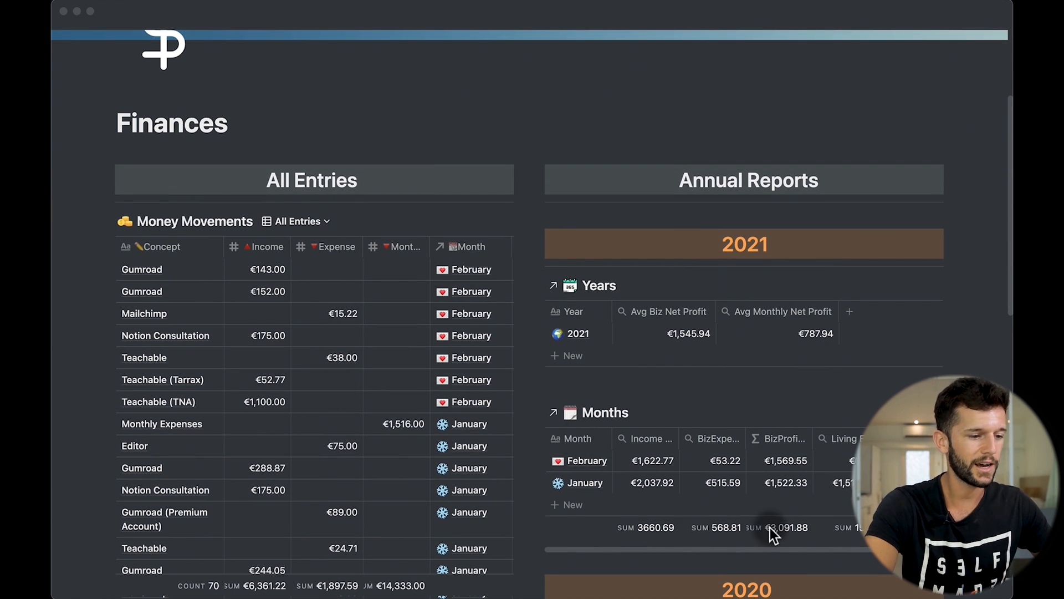
mouse_move(397, 458)
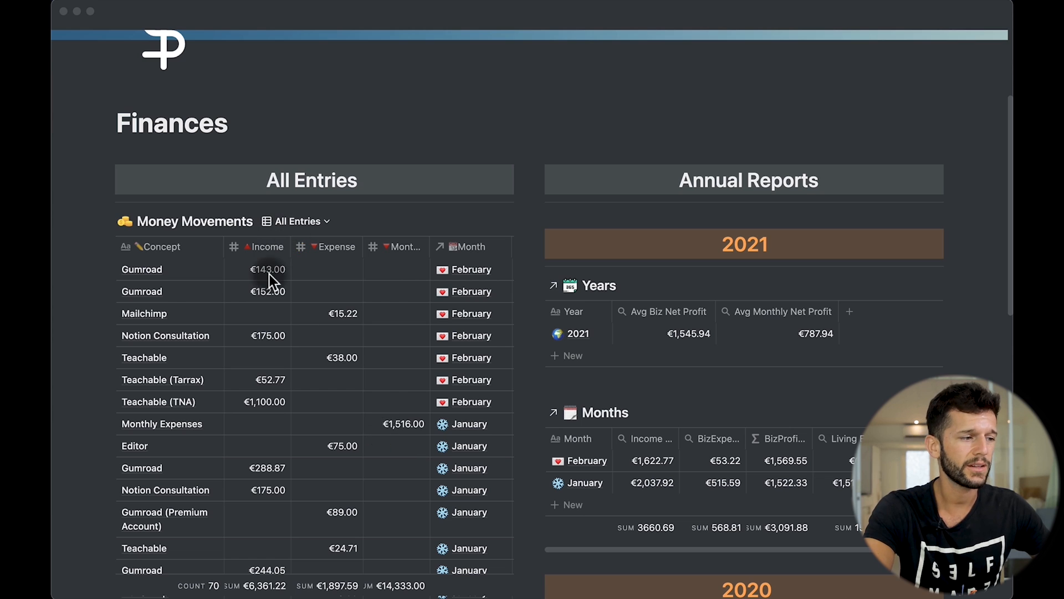
mouse_move(508, 351)
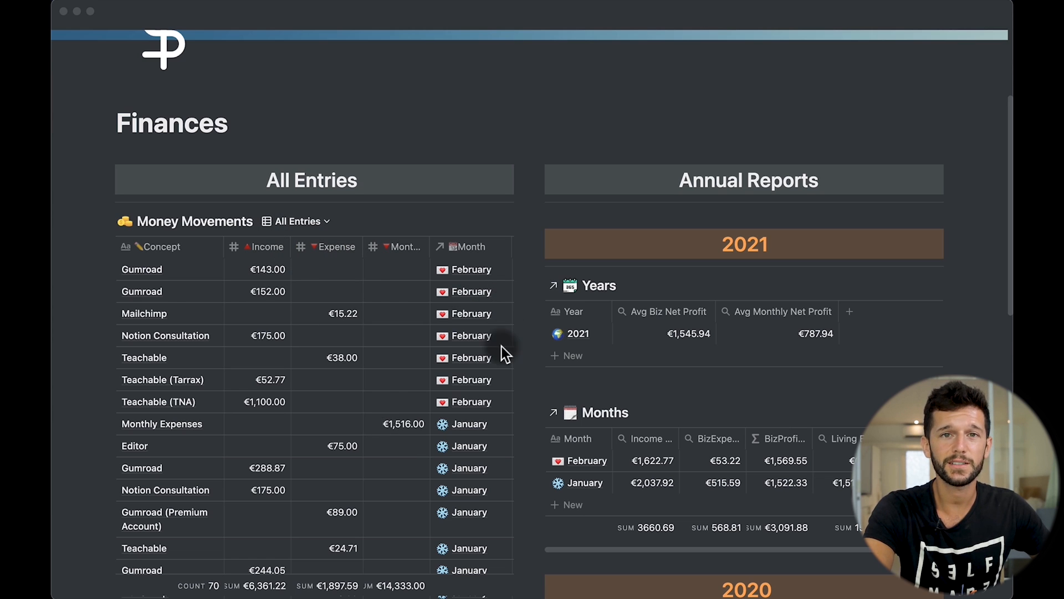
mouse_move(363, 422)
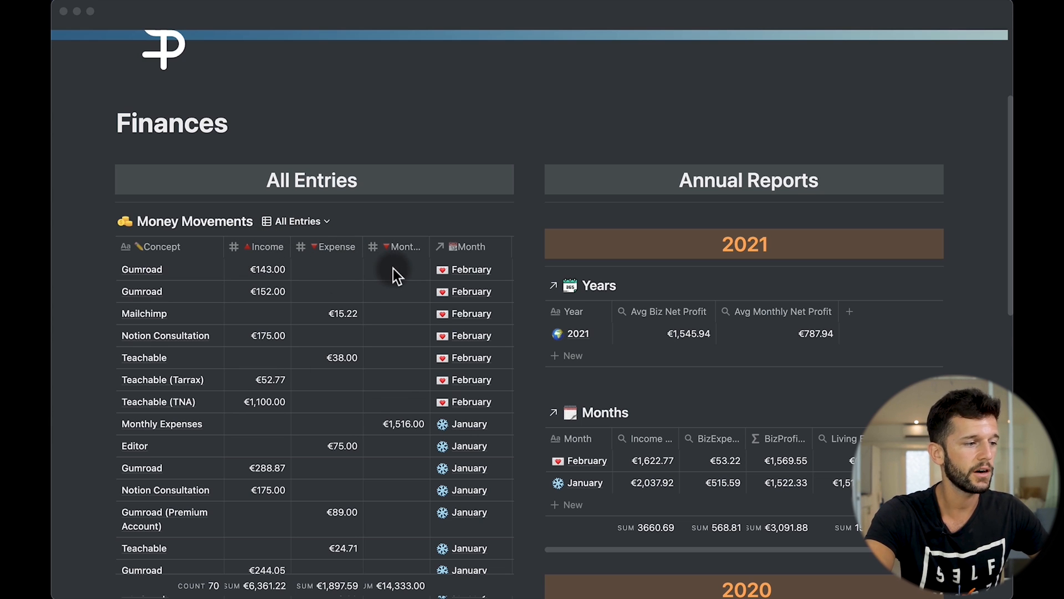
mouse_move(264, 259)
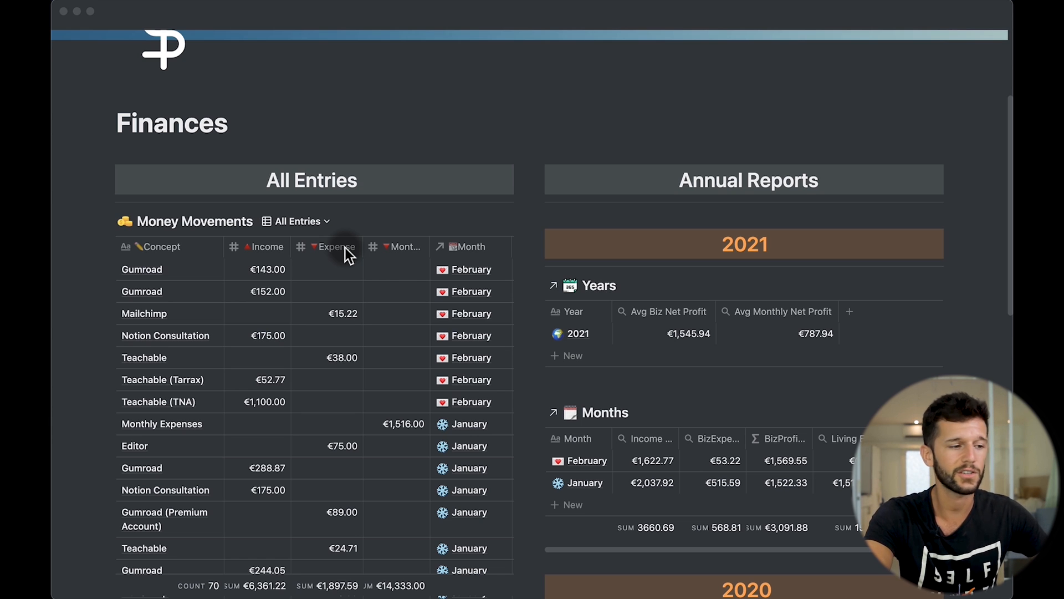
mouse_move(399, 256)
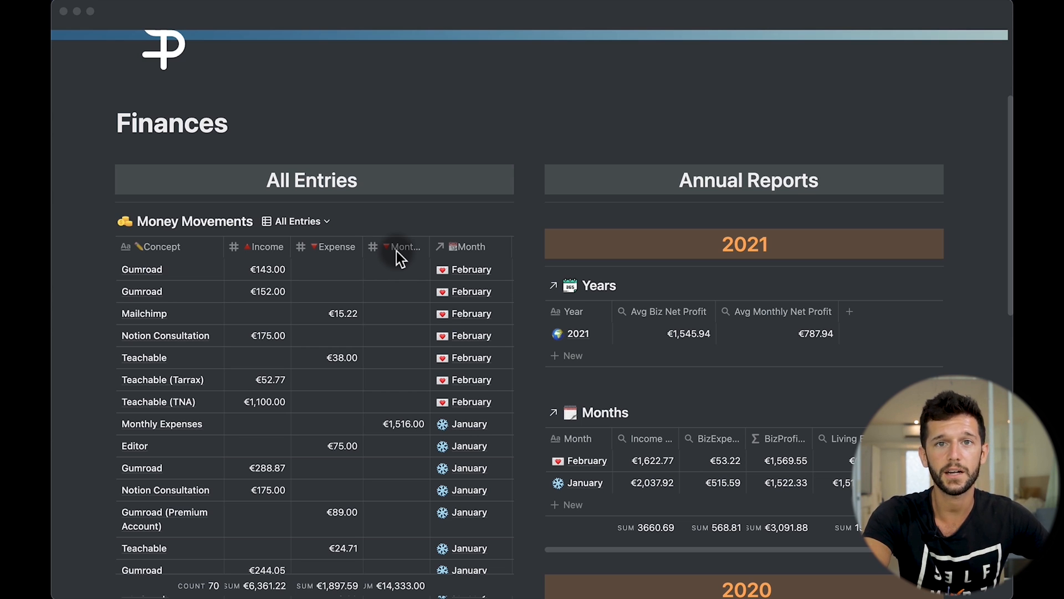
mouse_move(163, 247)
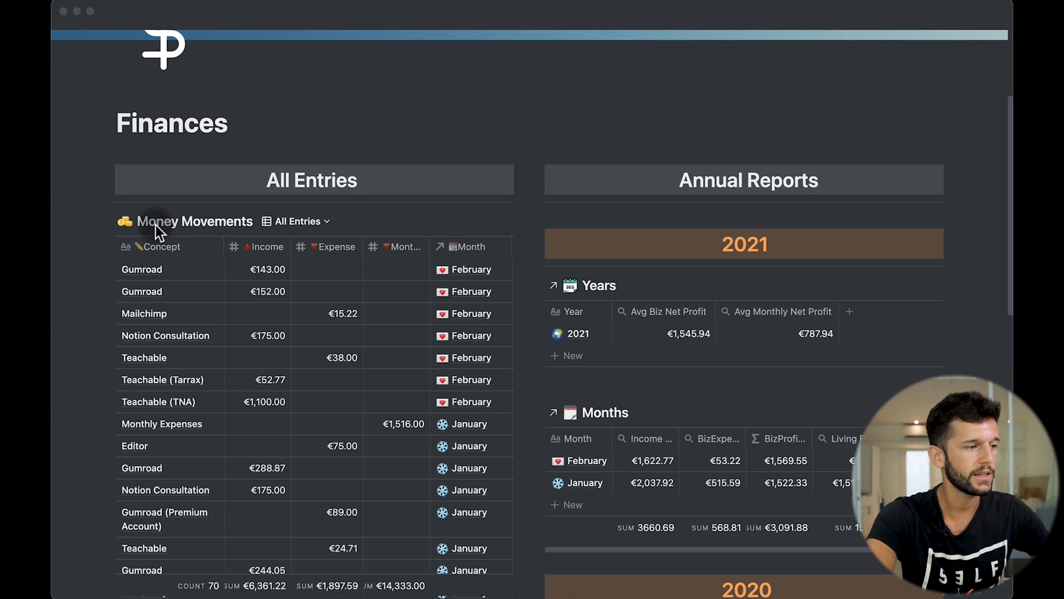
scroll("down", 3)
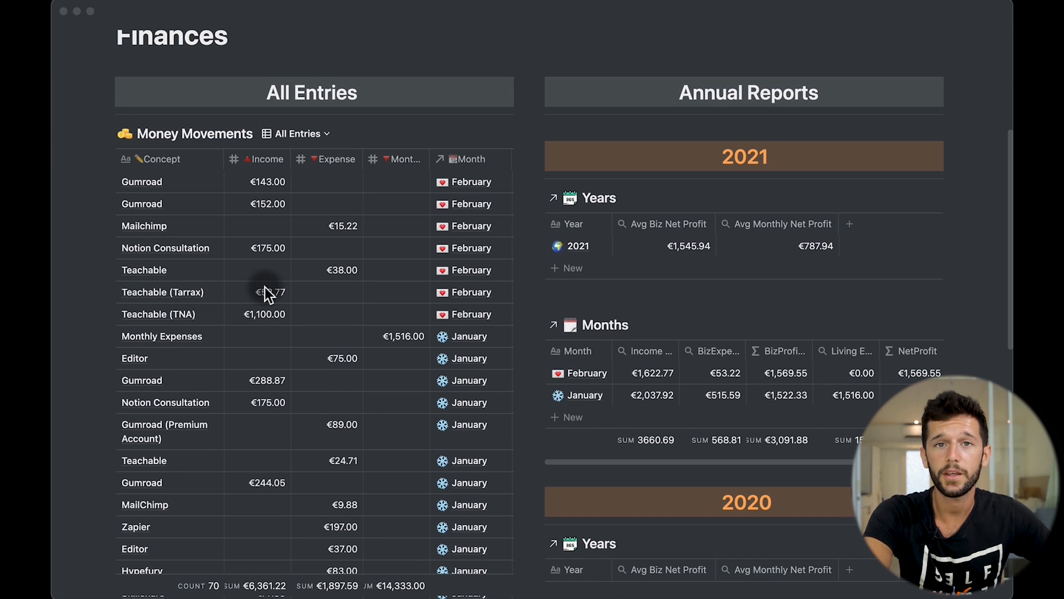
mouse_move(198, 188)
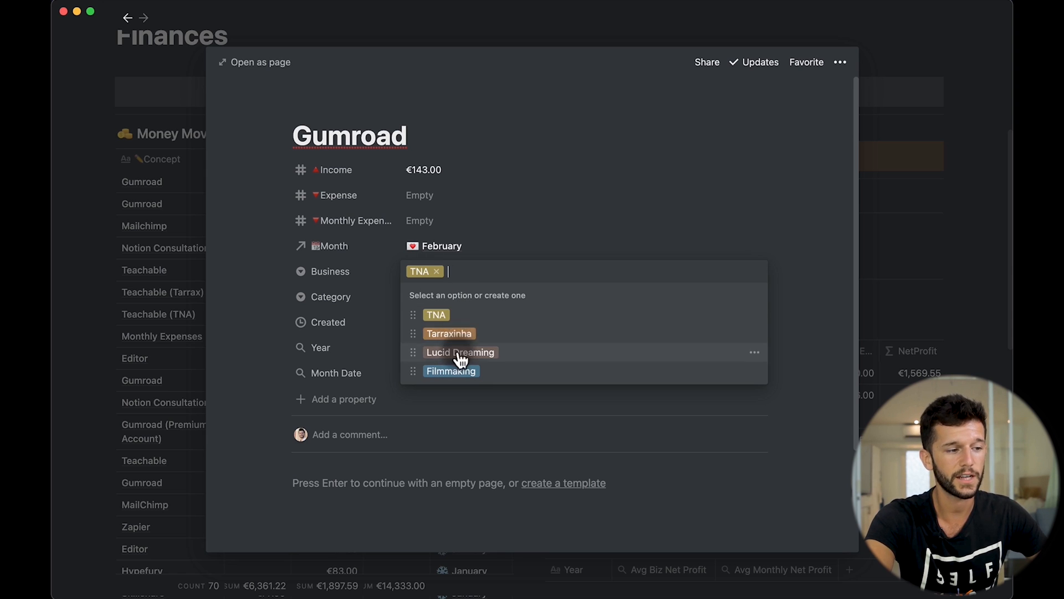
mouse_move(445, 313)
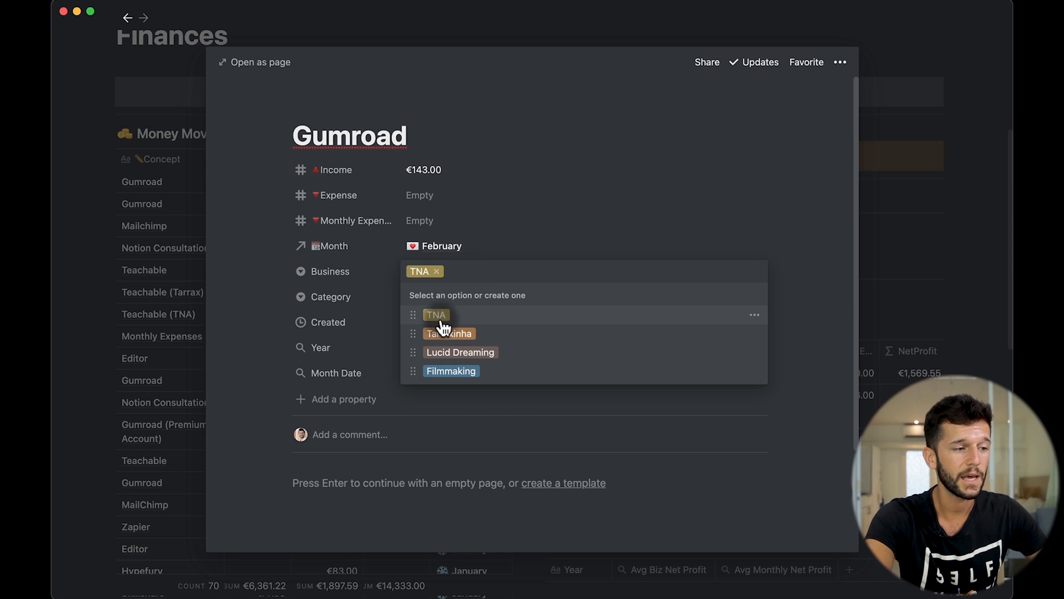
left_click(508, 247)
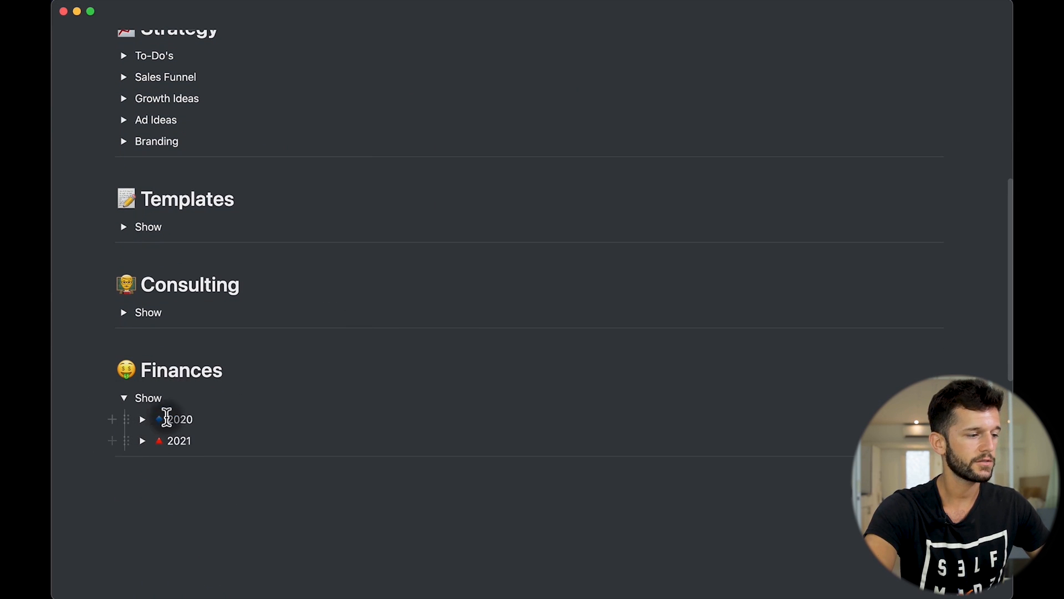
Expand 2021, view its filter (Business is TNA, Year contains 2021), and reopen the Gumroad entry
left_click(143, 419)
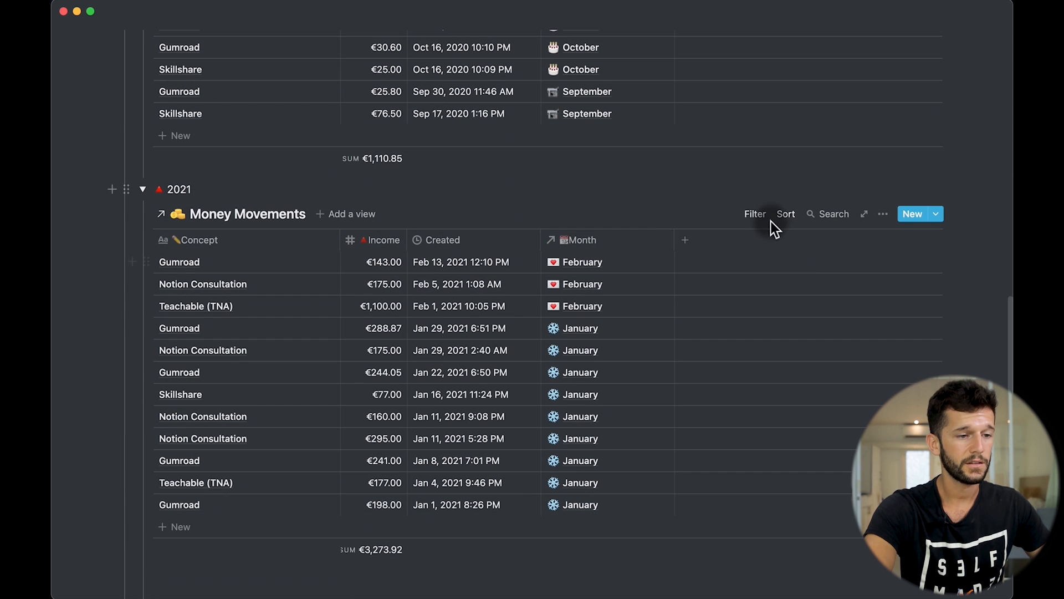
left_click(754, 214)
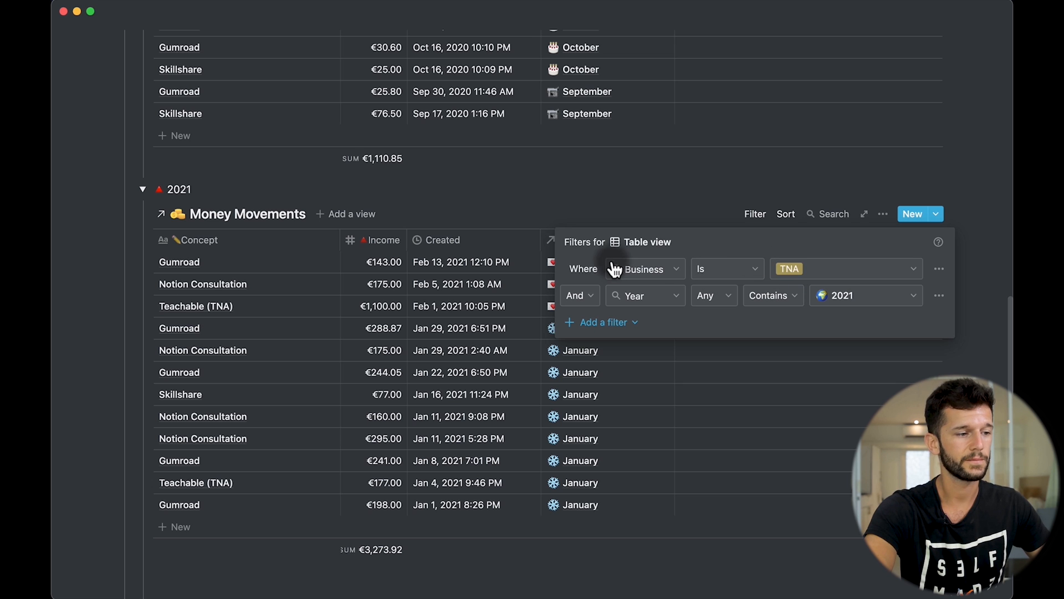
left_click(180, 262)
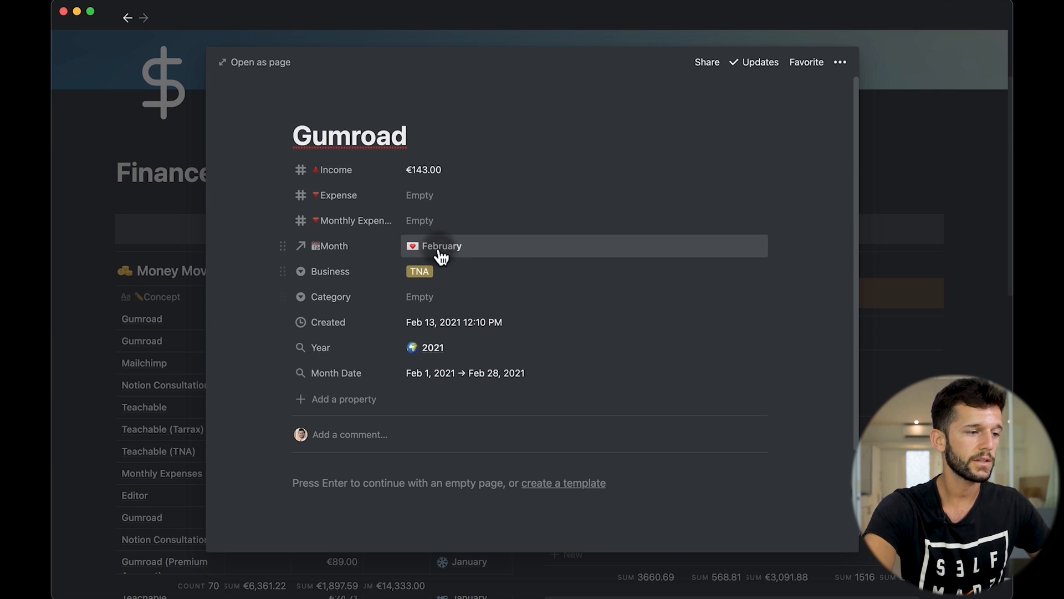
Inspect the linked February month and the Year/Month Date rollups, then close the Gumroad peek
left_click(441, 246)
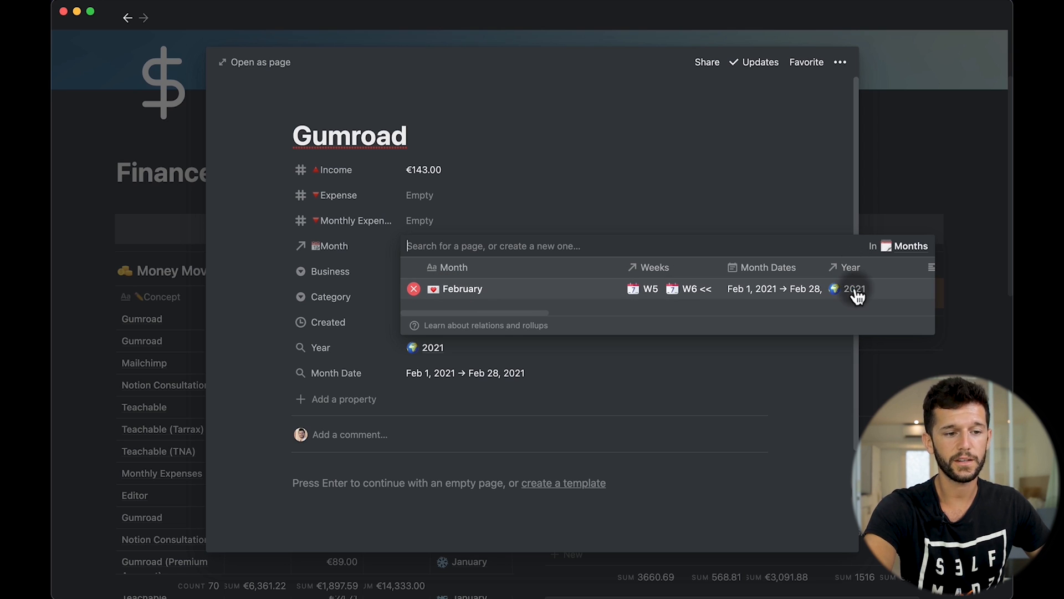
left_click(462, 288)
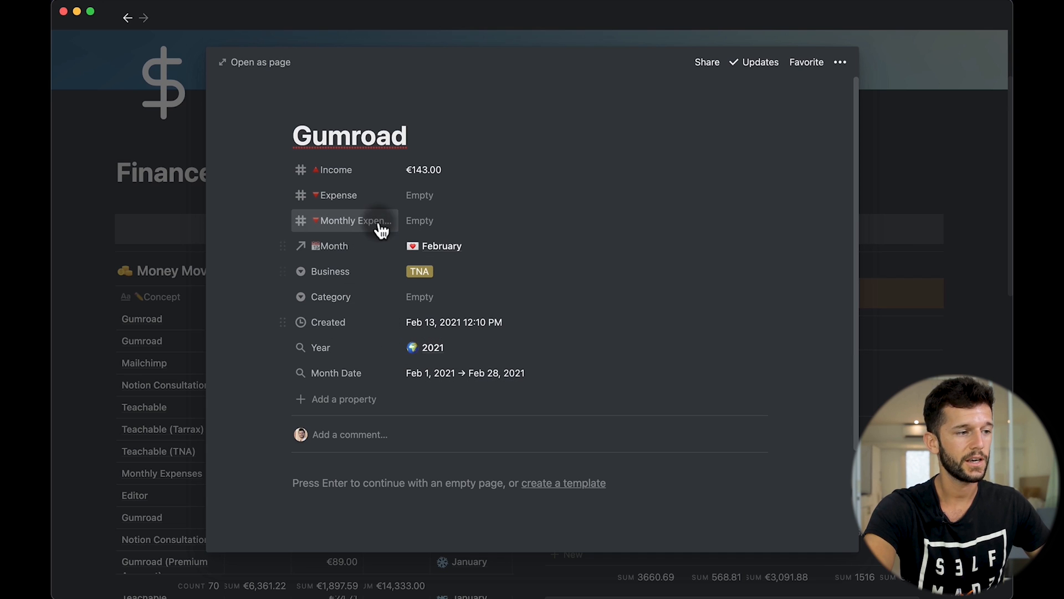
mouse_move(448, 347)
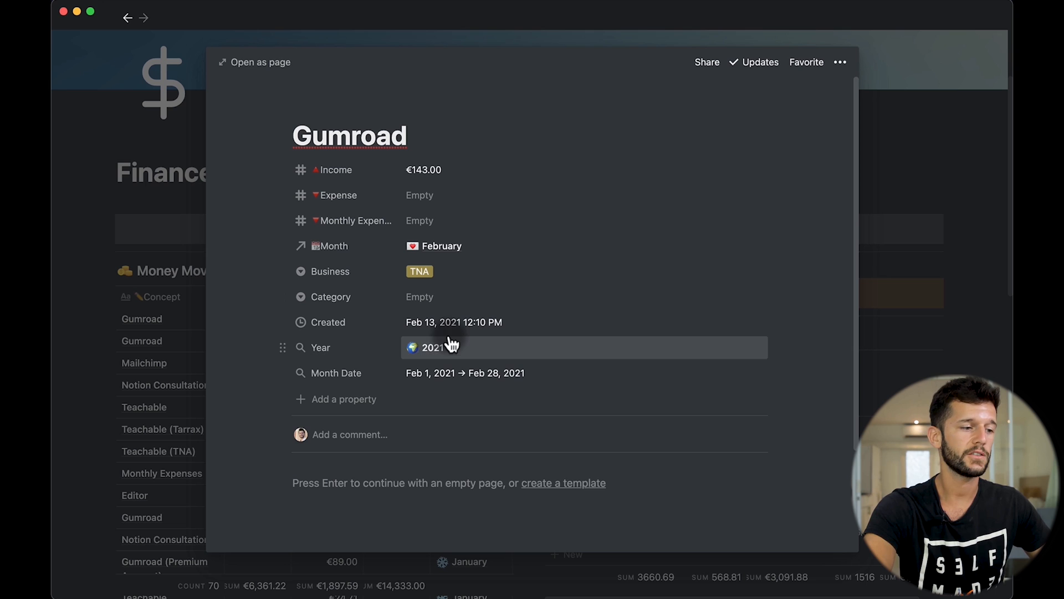
left_click(432, 347)
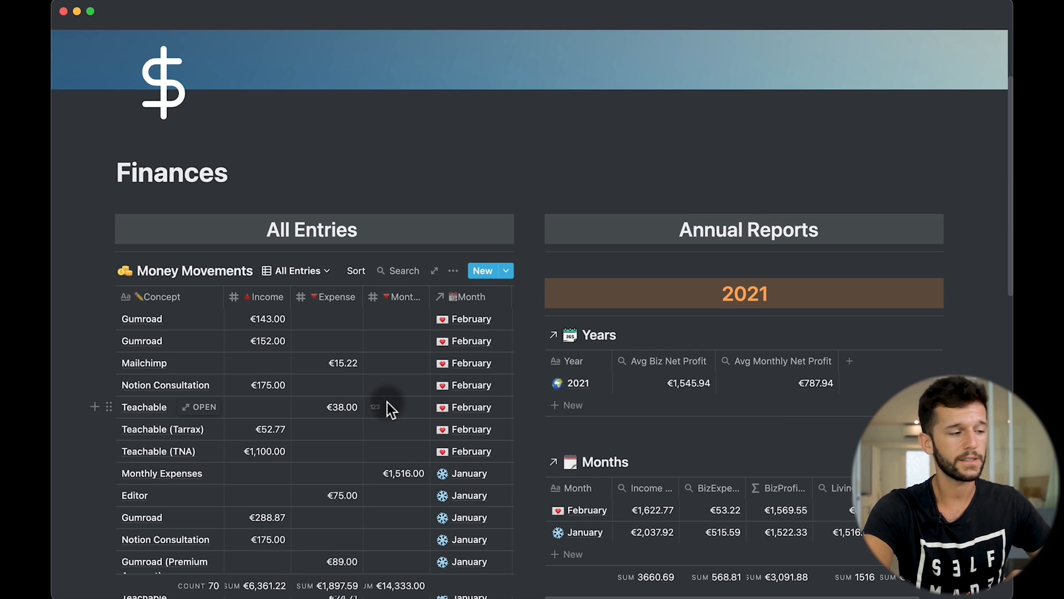
mouse_move(247, 429)
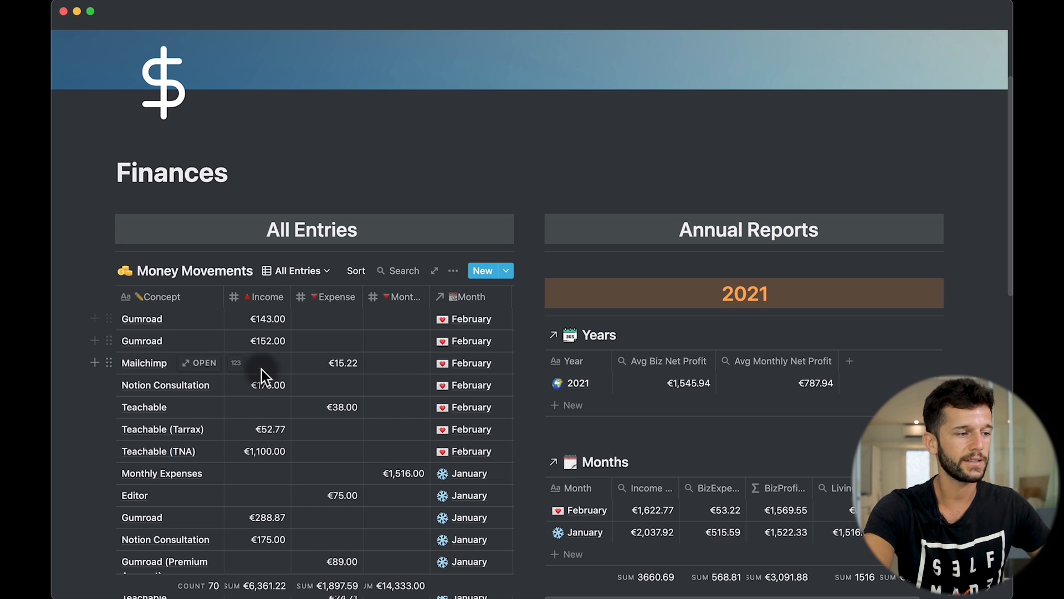
mouse_move(320, 438)
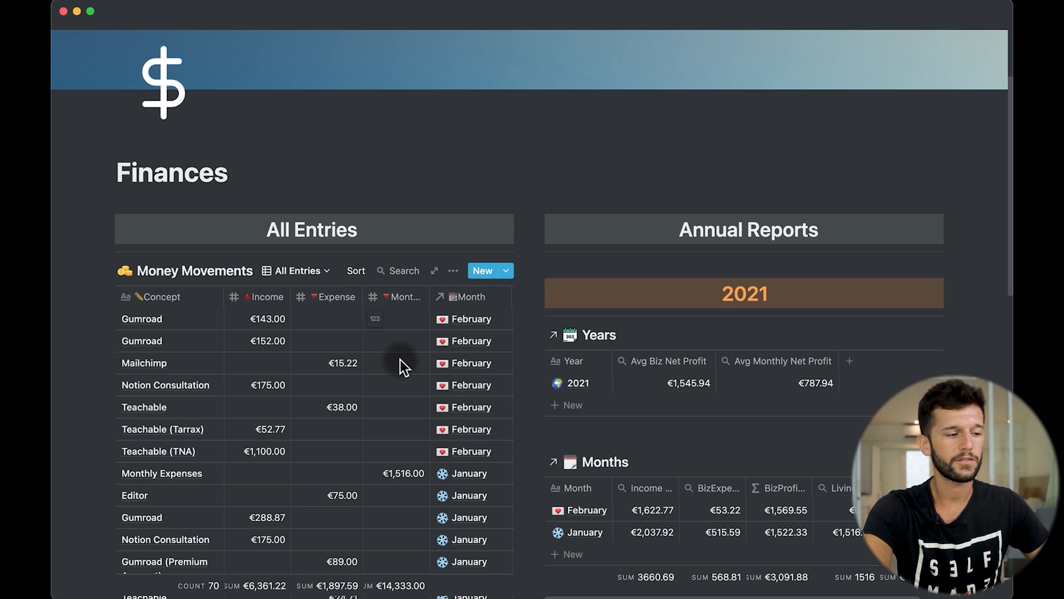
mouse_move(359, 482)
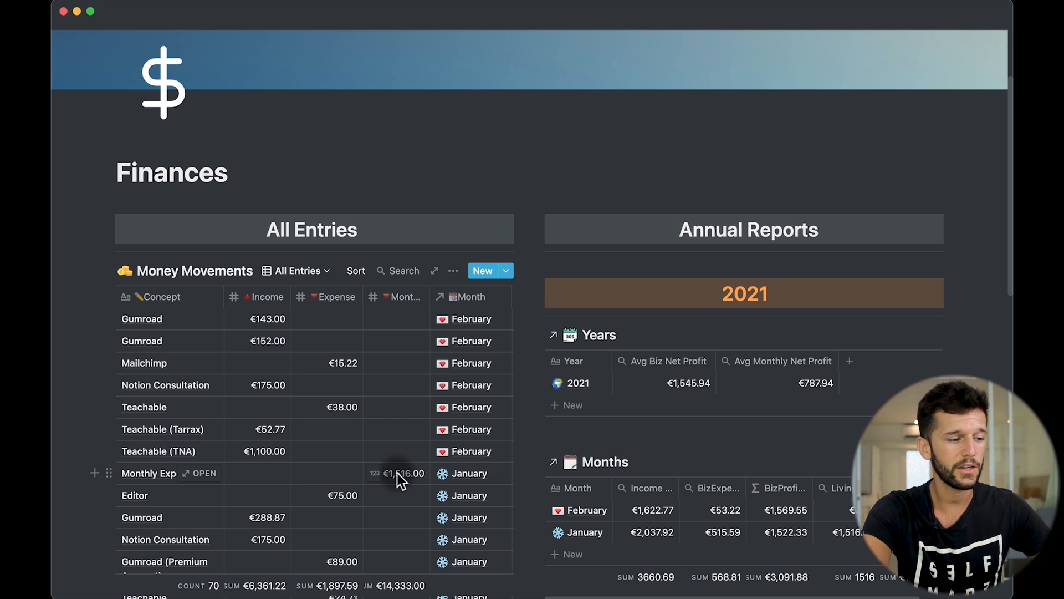
mouse_move(218, 480)
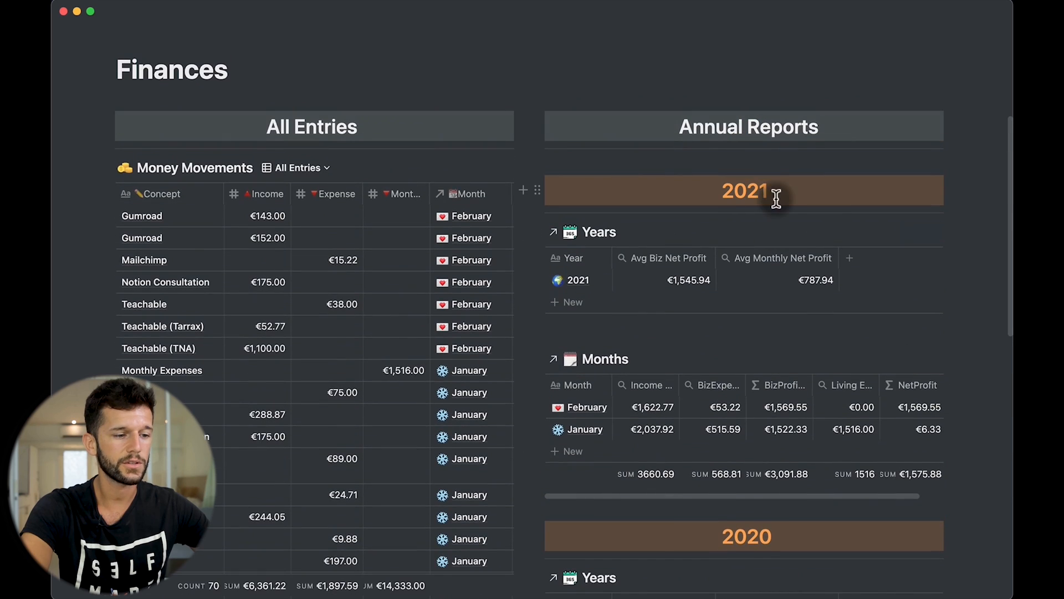
Inspect the 2020 Months table's Income rollup, then the NetProfit formula (BizProfit minus Living Expenses)
scroll("down", 3)
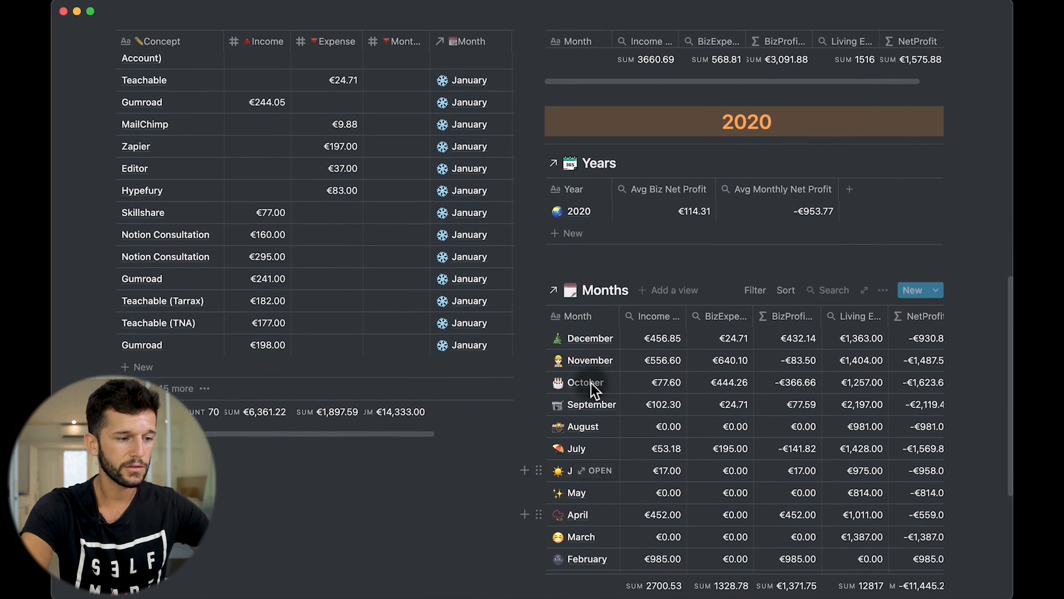
scroll("down", 3)
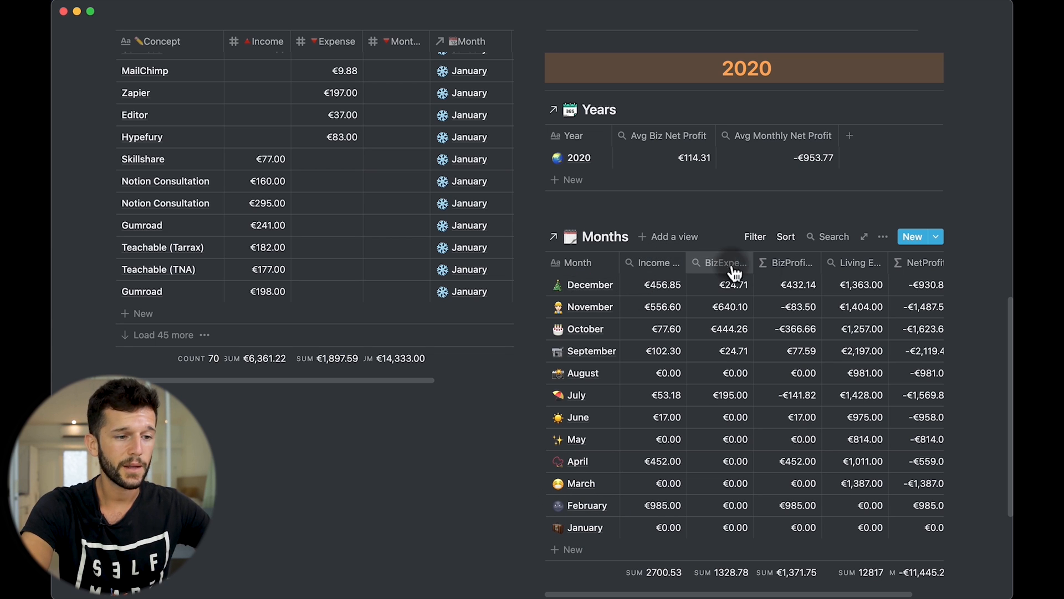
mouse_move(672, 265)
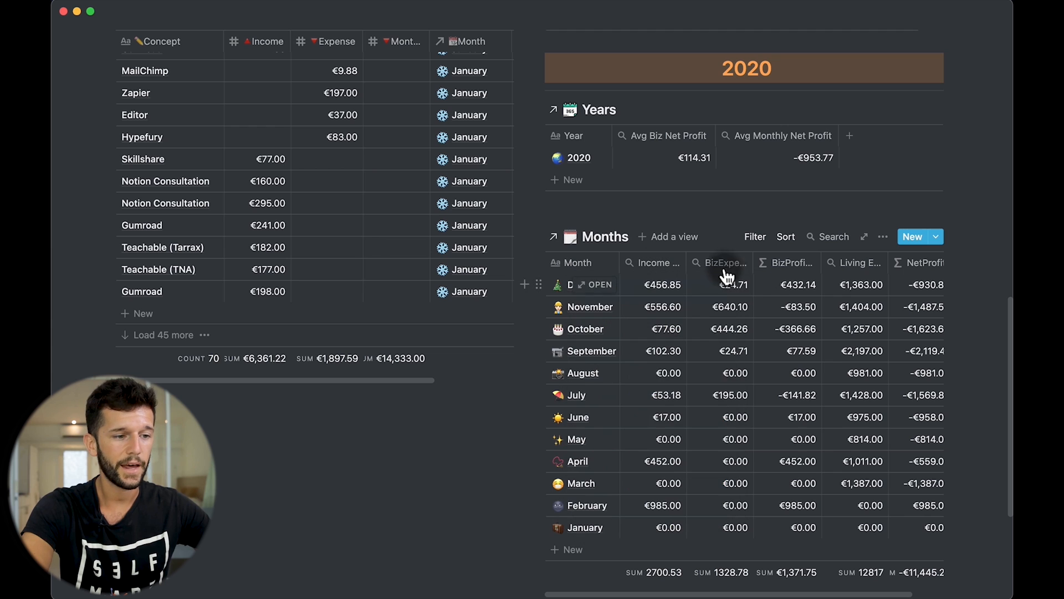
left_click(722, 263)
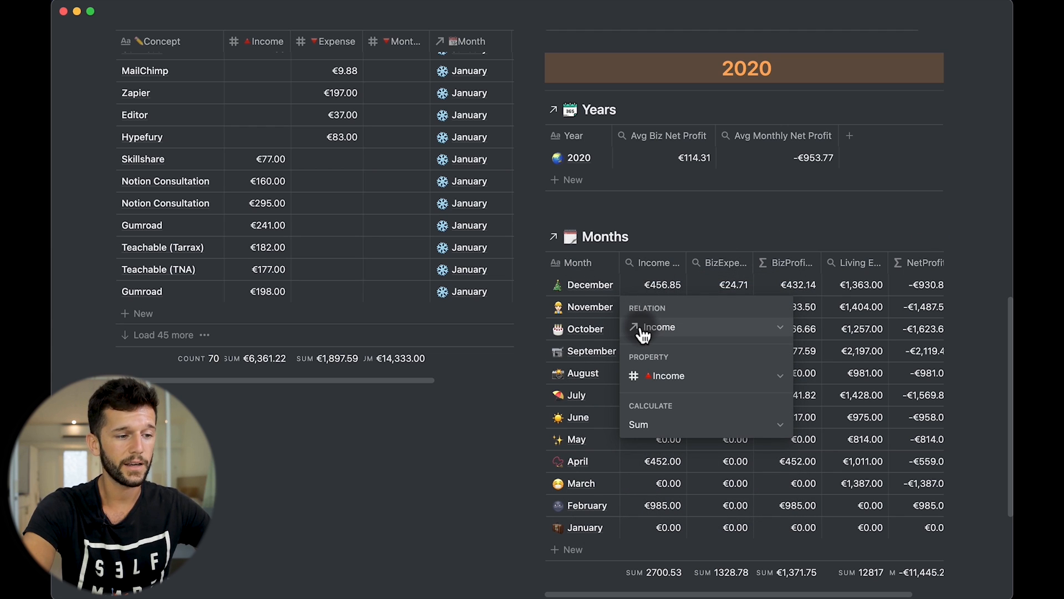
mouse_move(672, 333)
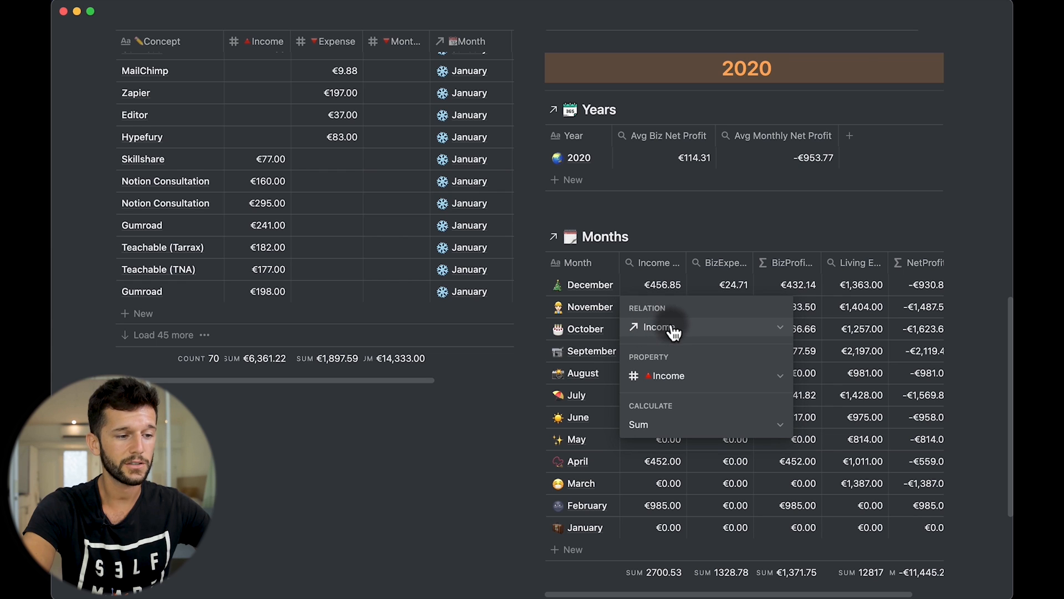
mouse_move(642, 432)
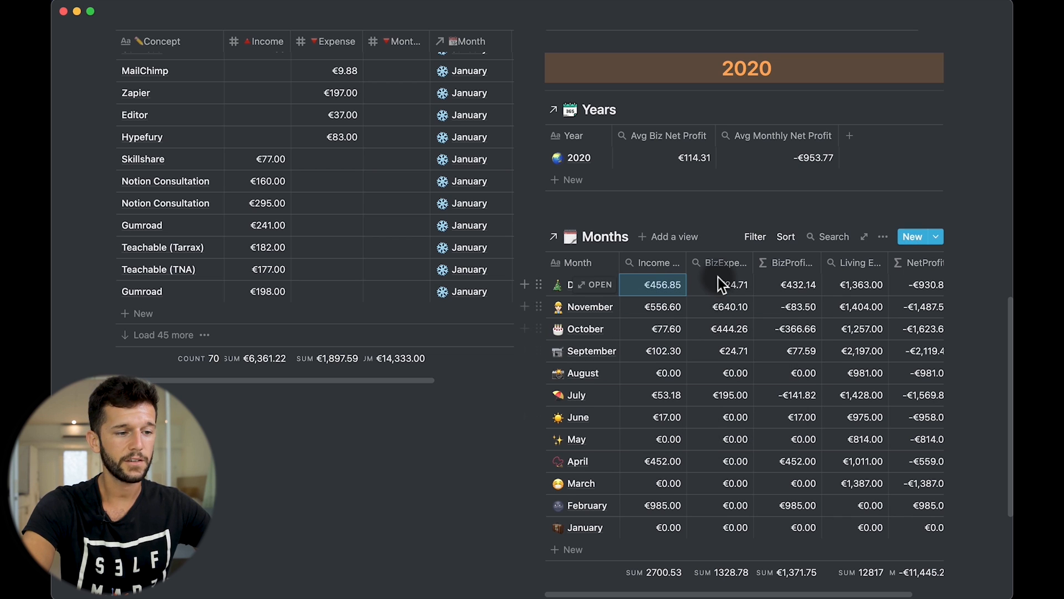
left_click(722, 263)
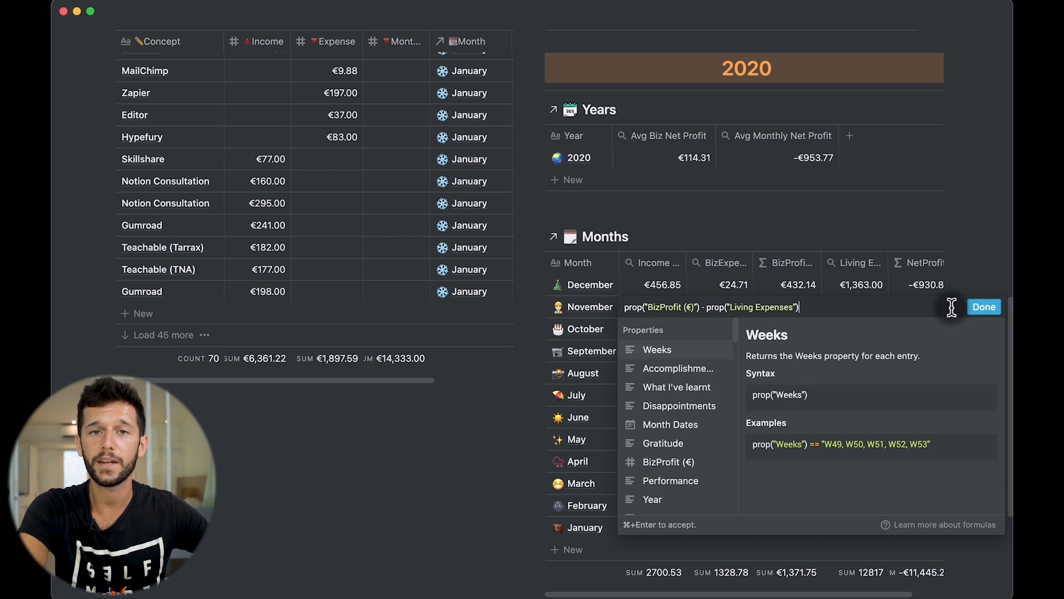
Close the formula and check how the Years table's Avg Biz Net Profit rollup is calculated
left_click(984, 307)
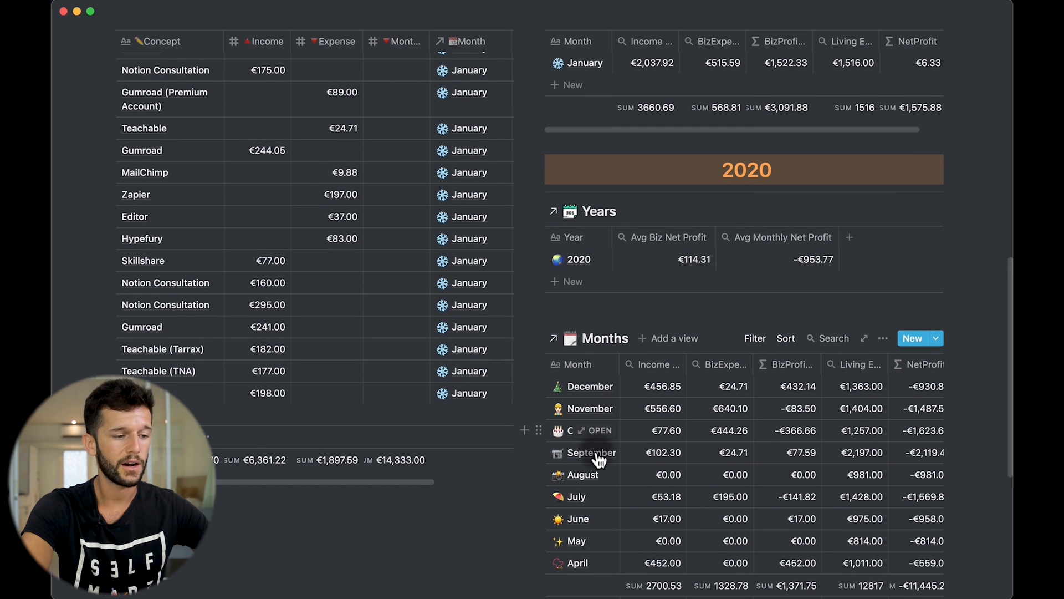
left_click(592, 452)
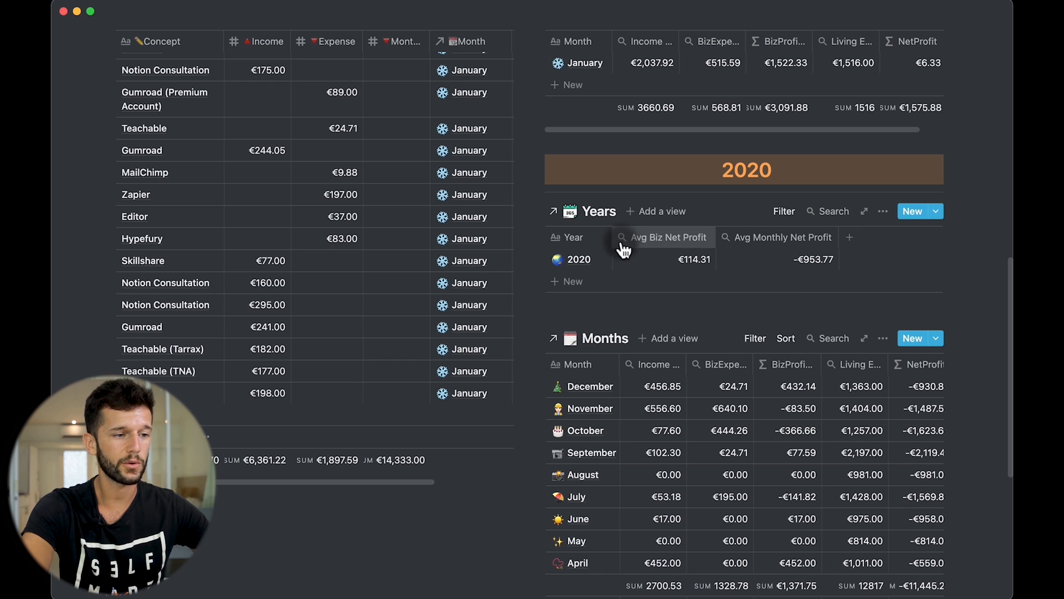
mouse_move(732, 330)
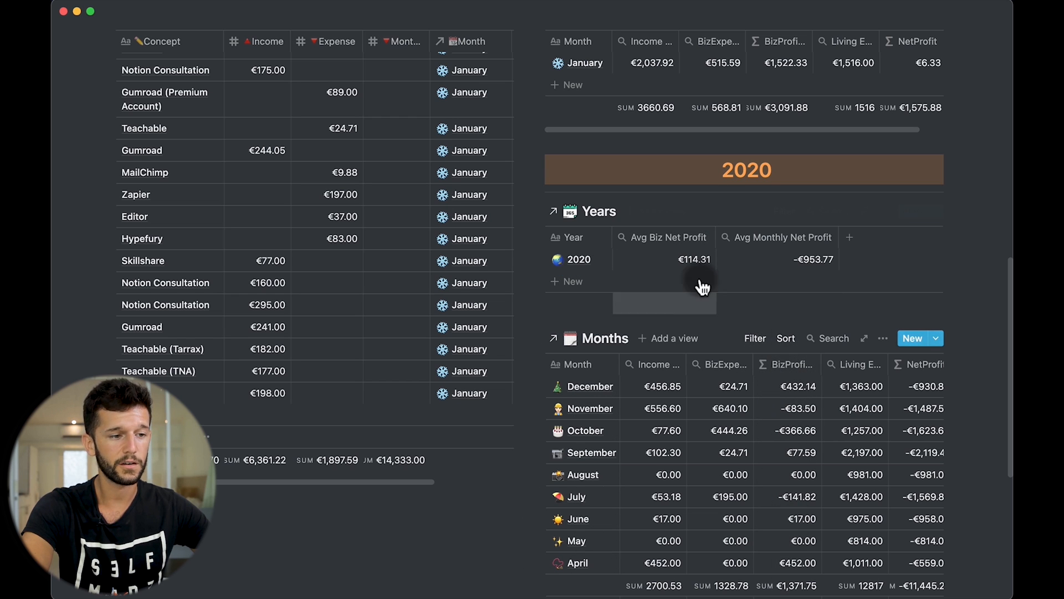
left_click(700, 265)
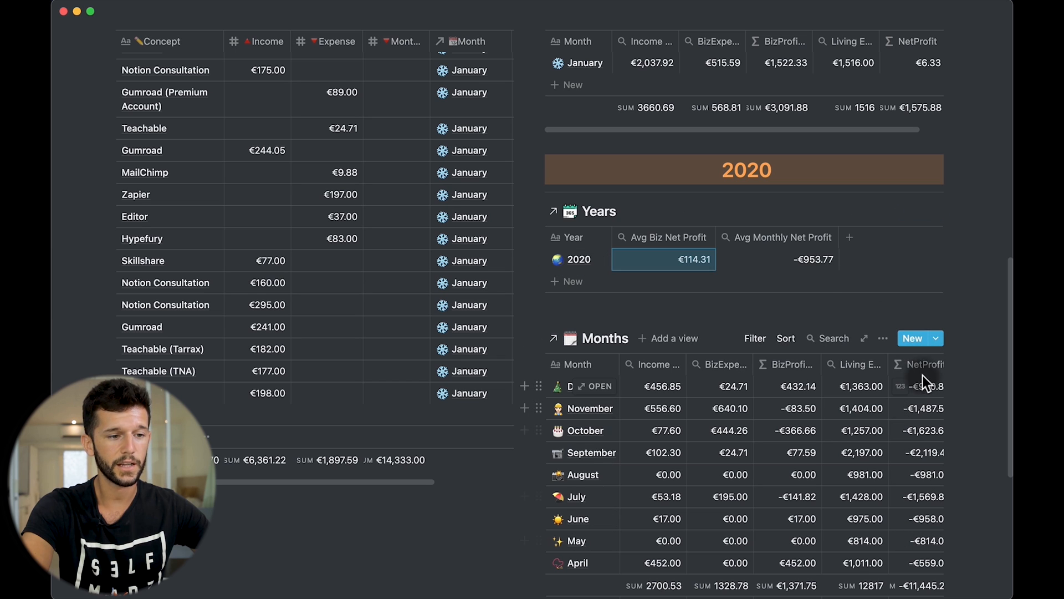
Check the Avg Monthly Net Profit rollup averaging NetProfit, then show the Months filter for Year 2020
left_click(812, 260)
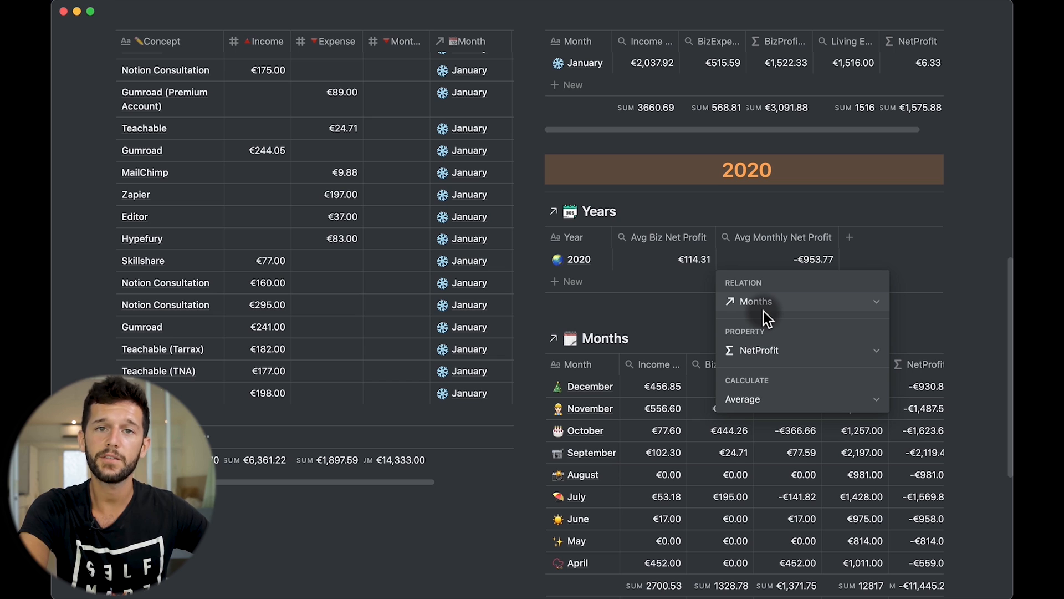
left_click(755, 339)
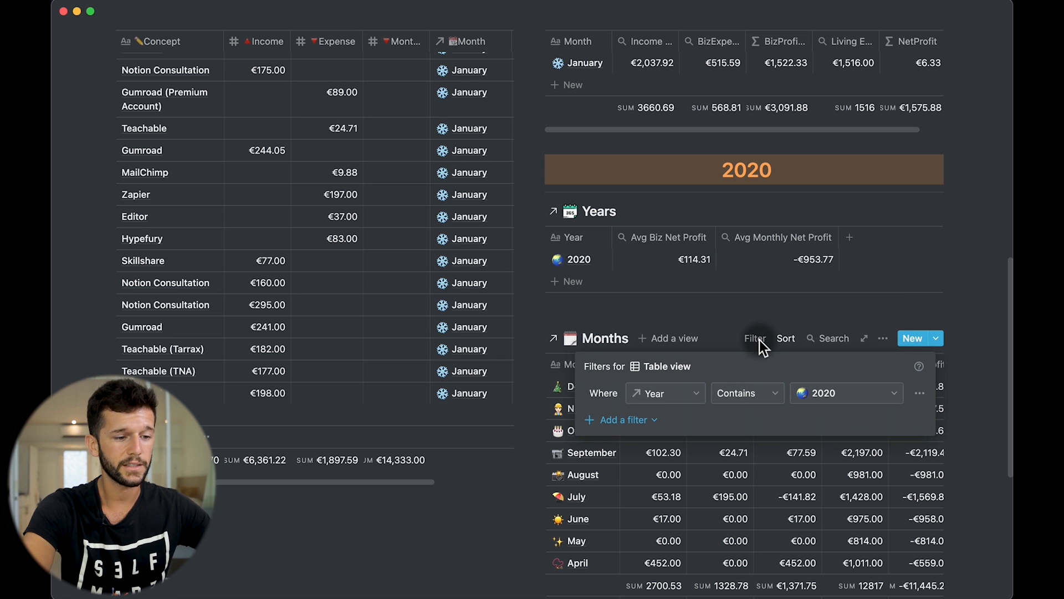
mouse_move(893, 397)
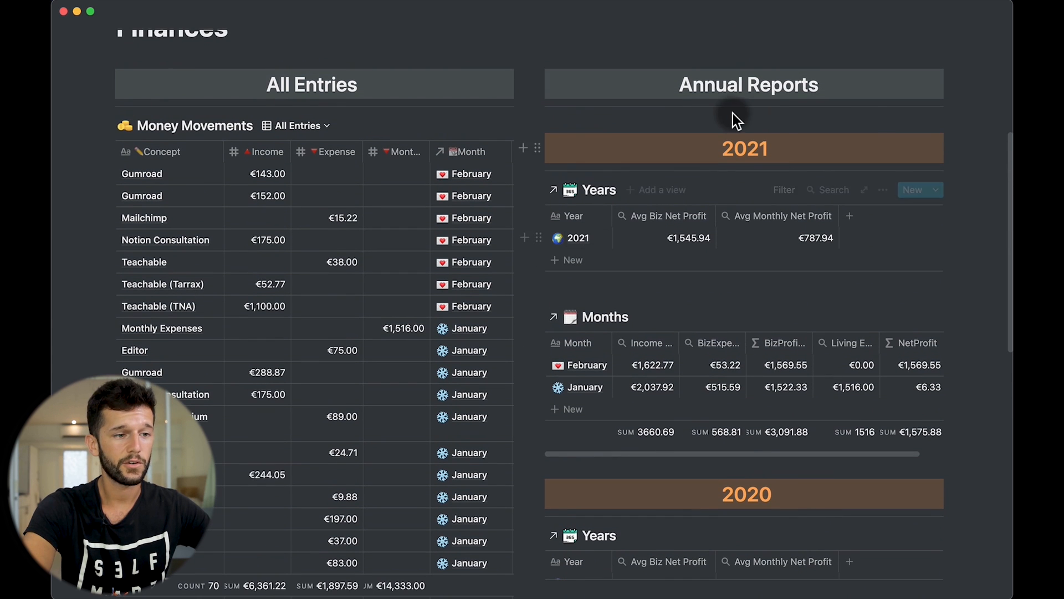
Show the 2021 Years table filter (Year contains 2021) and close it again
left_click(783, 190)
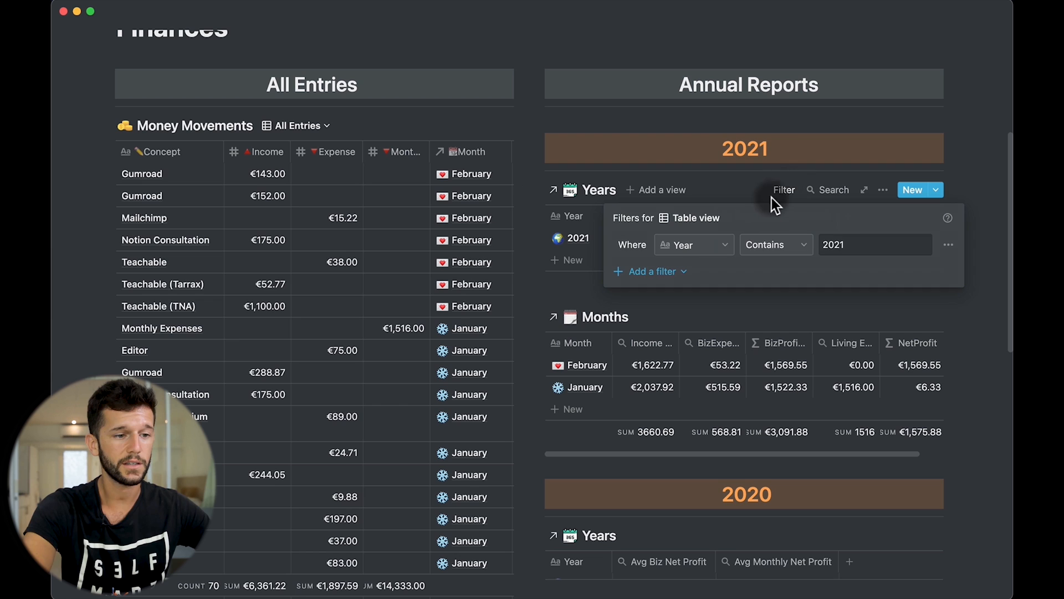
left_click(782, 190)
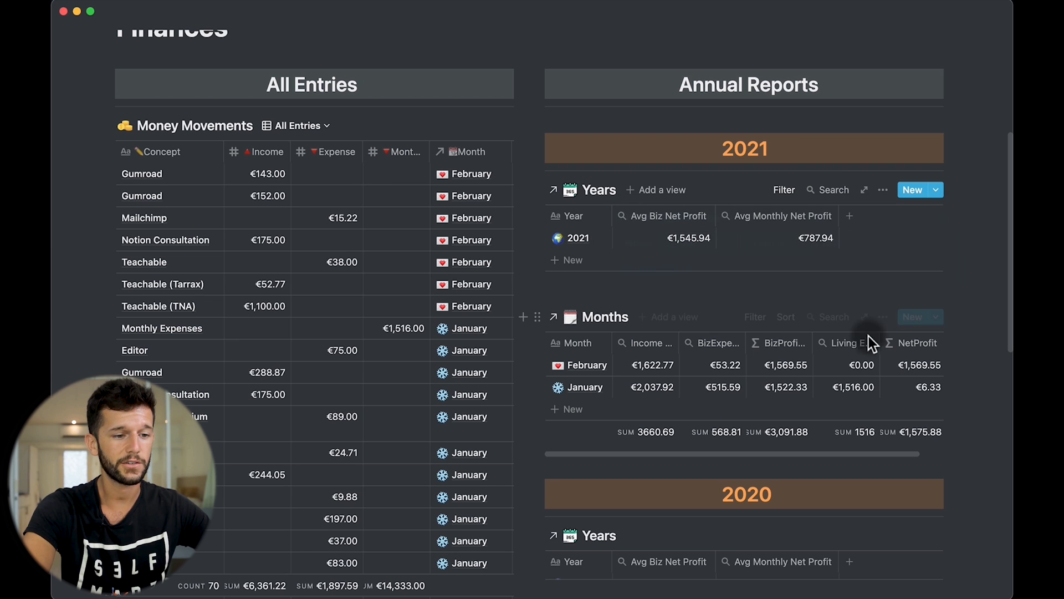
left_click(755, 316)
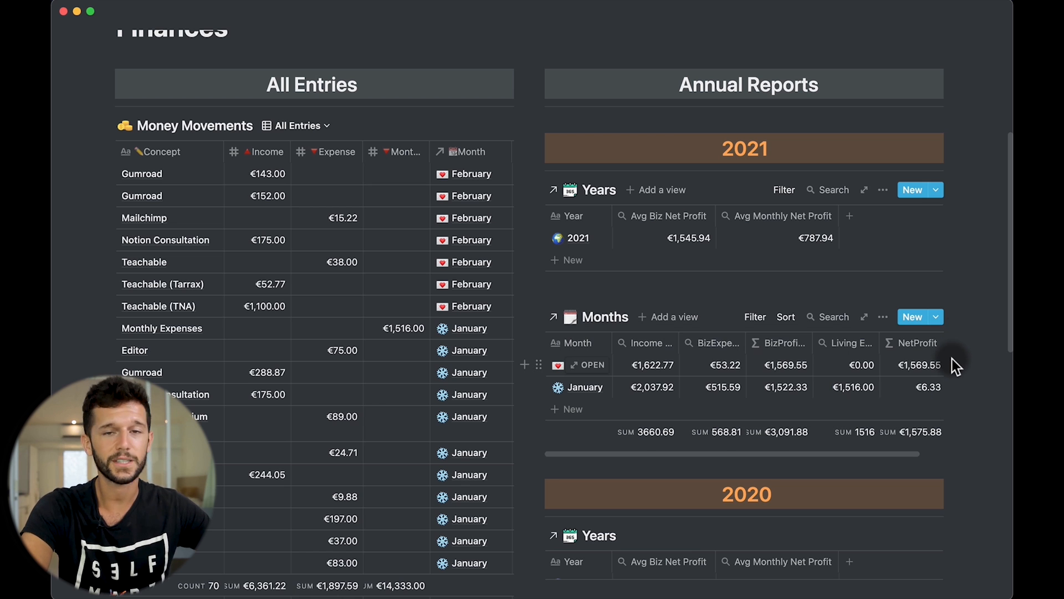
mouse_move(703, 343)
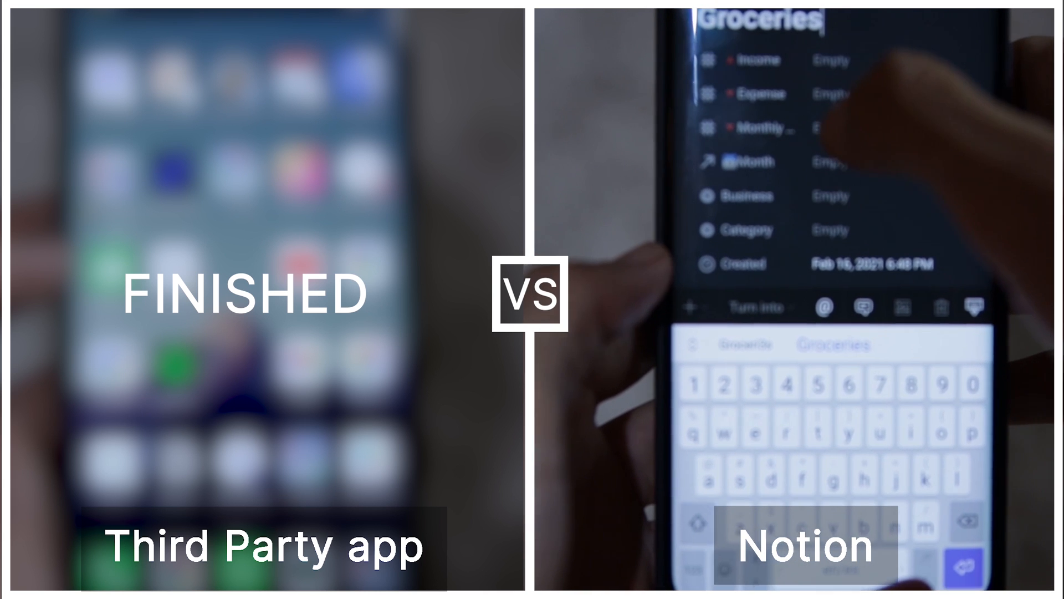
On mobile, link the new Groceries money movement to the January month
scroll("down", 3)
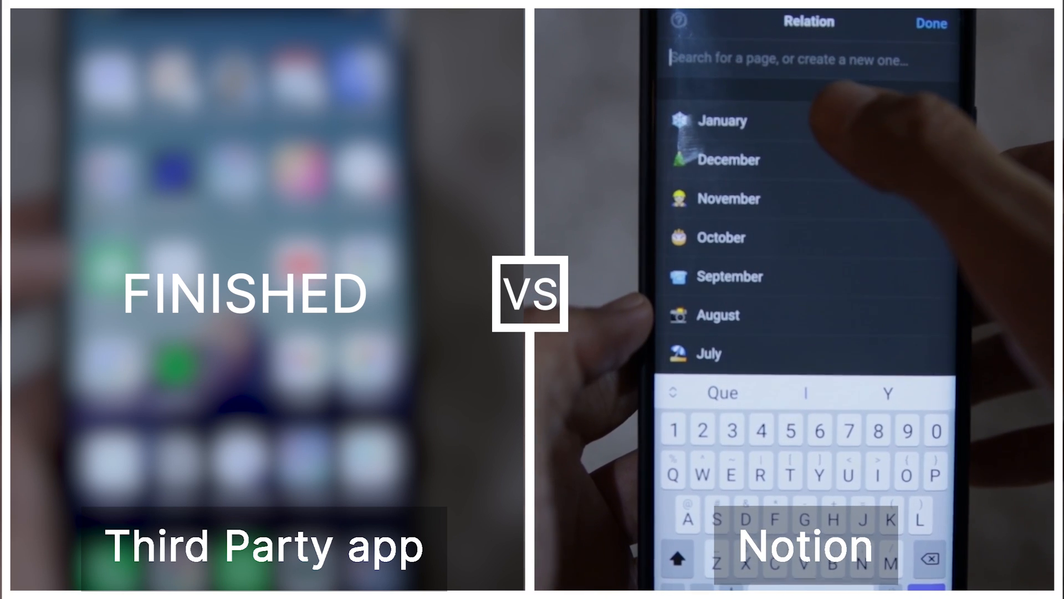
left_click(721, 121)
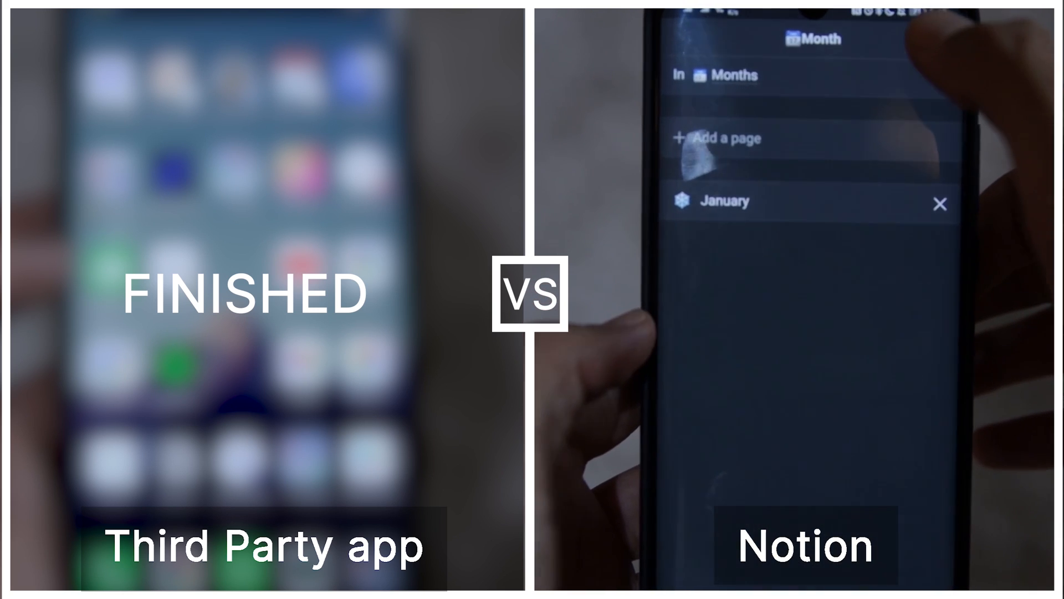